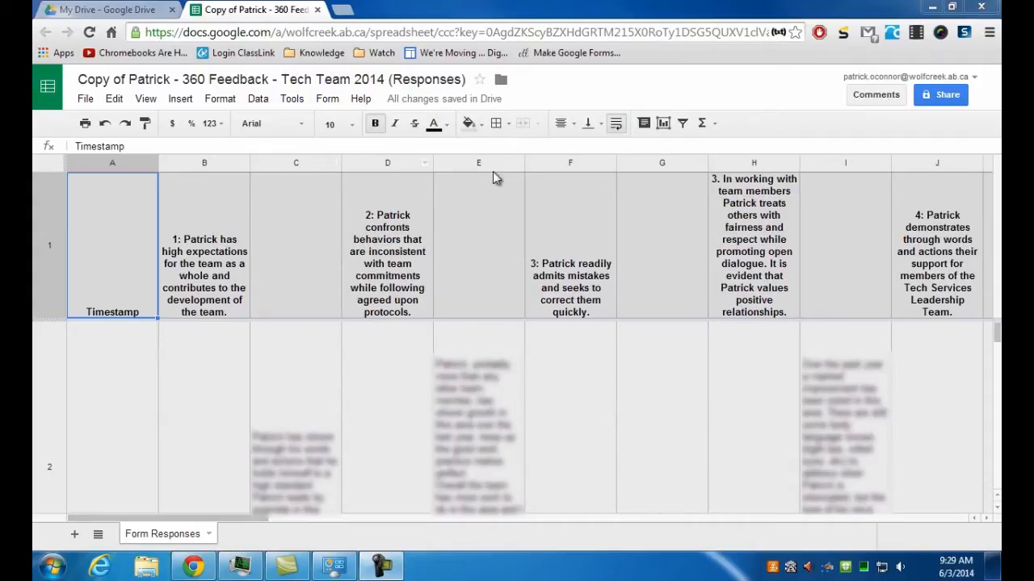
# Search the web in a new tab for 'make google forms results readable'
pyautogui.click(343, 9)
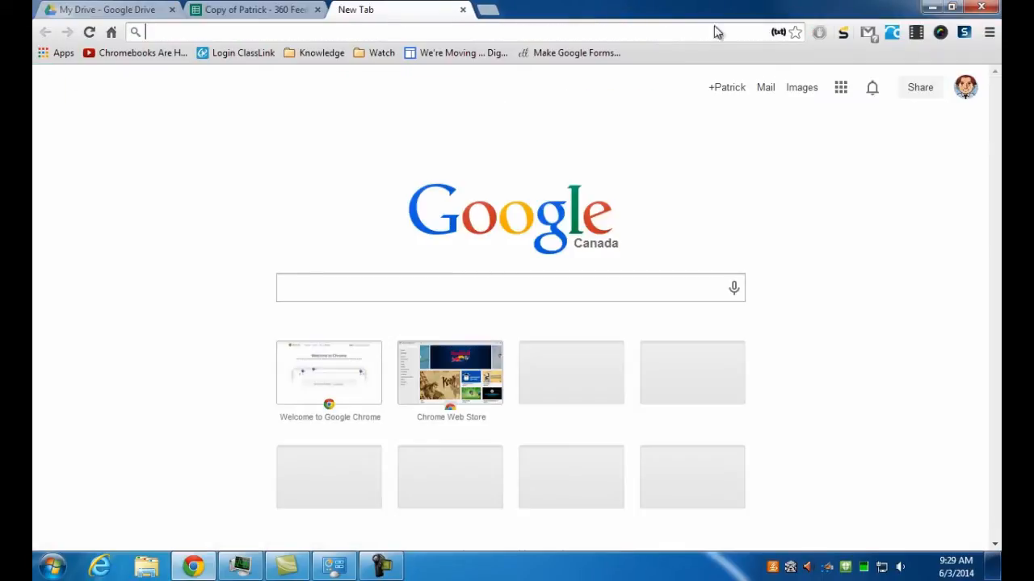
pyautogui.click(510, 287)
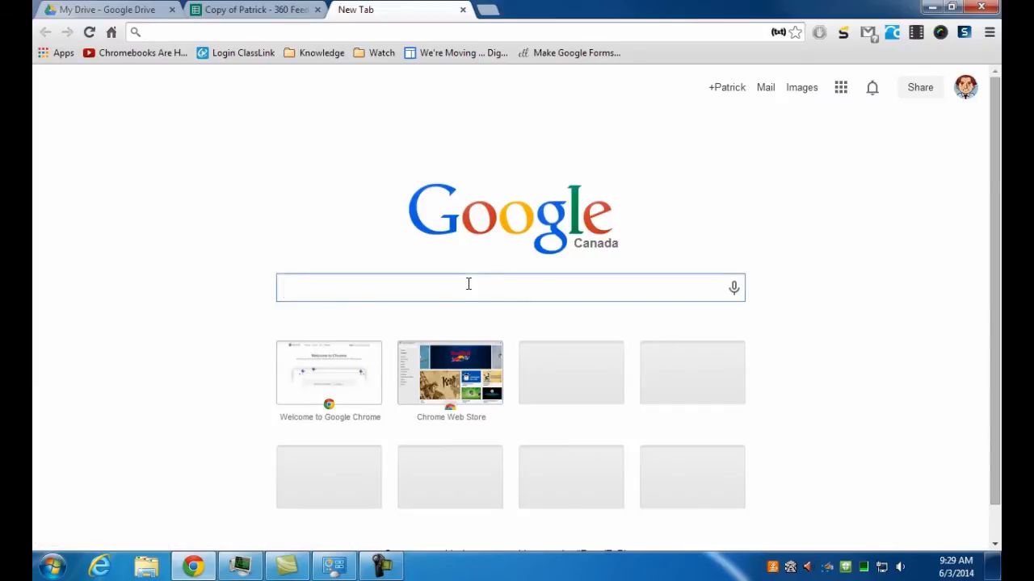
pyautogui.write('mack')
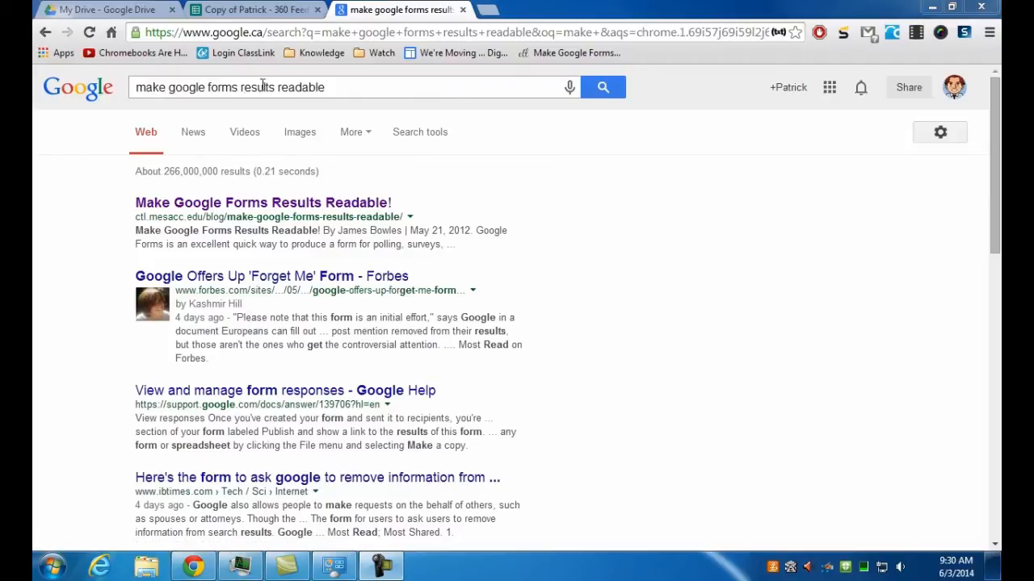
# Read the article's script steps, then return to the responses spreadsheet for its Script manager
pyautogui.click(262, 203)
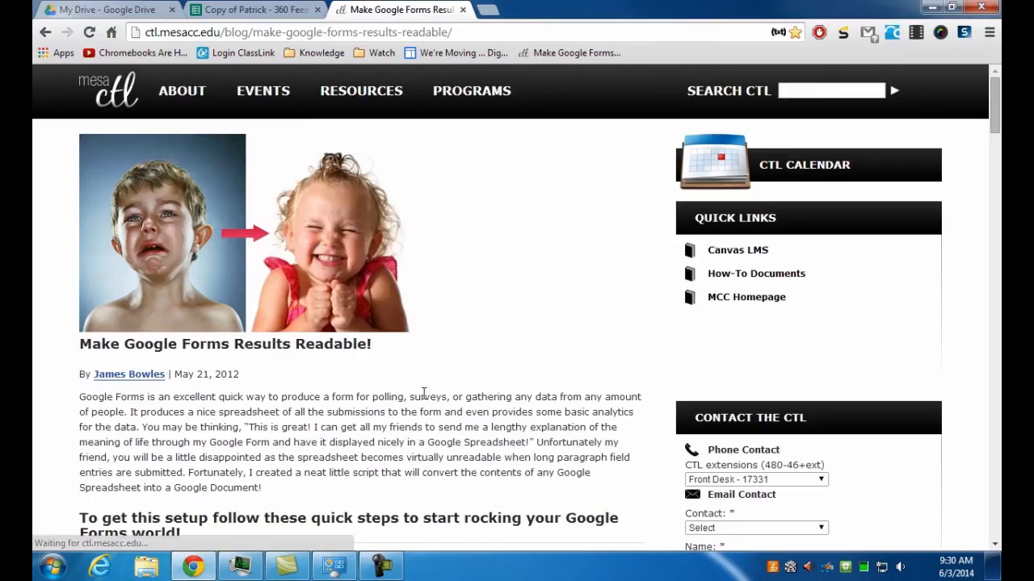
pyautogui.scroll(-3)
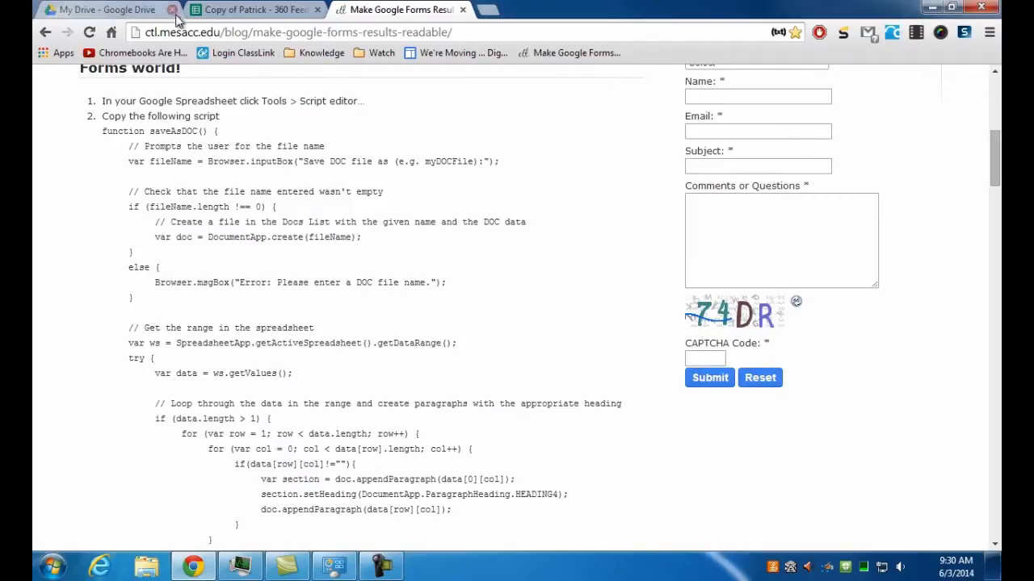
pyautogui.click(255, 9)
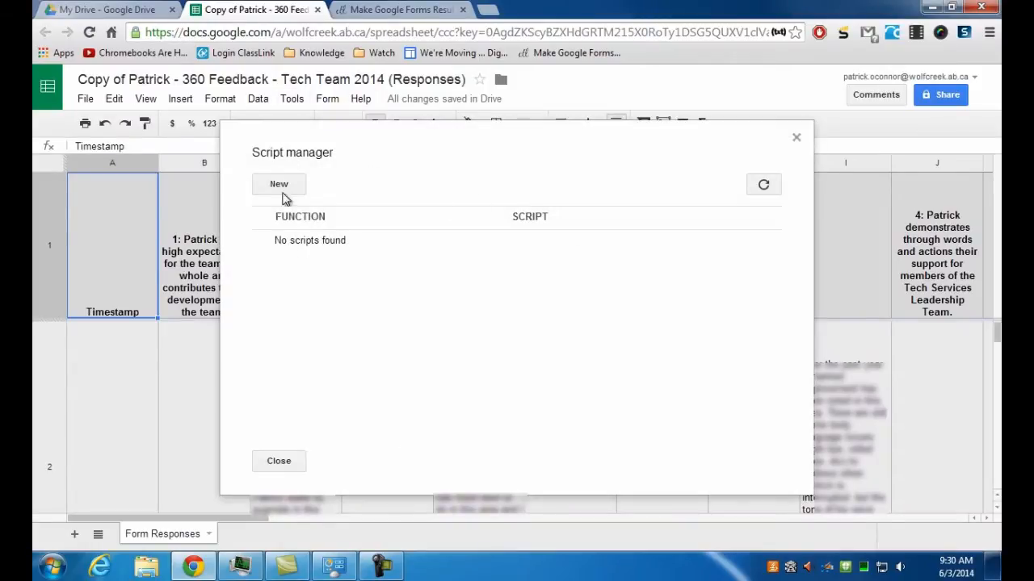
# Create a new blank Apps Script project from the Script manager
pyautogui.click(278, 184)
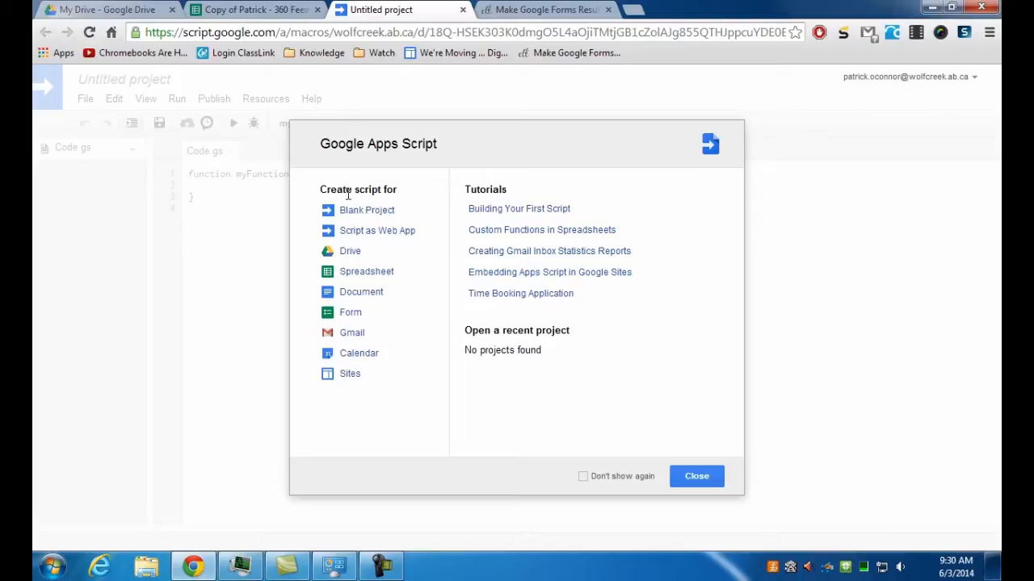
pyautogui.moveTo(349, 210)
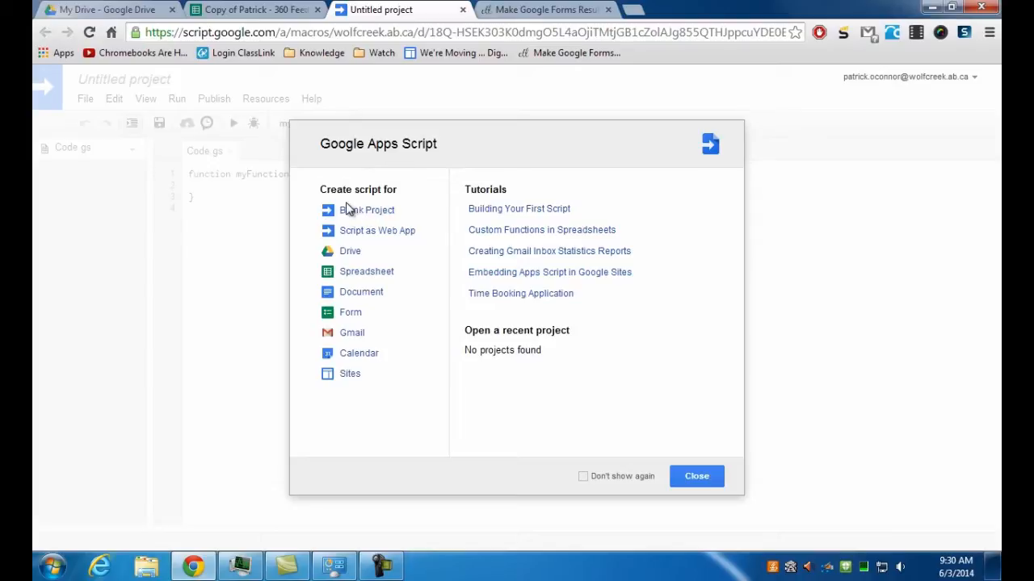
pyautogui.click(365, 210)
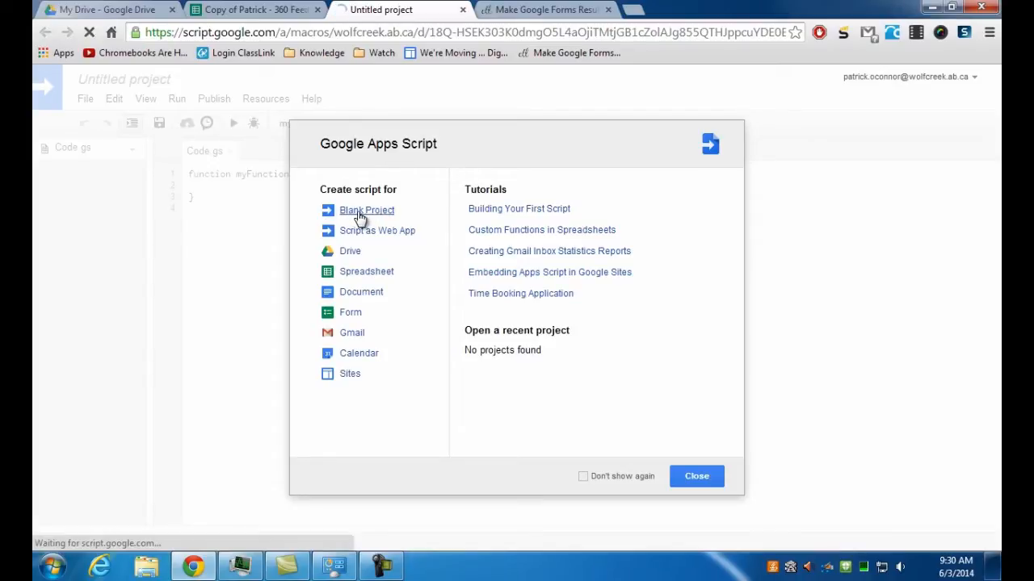
pyautogui.click(367, 209)
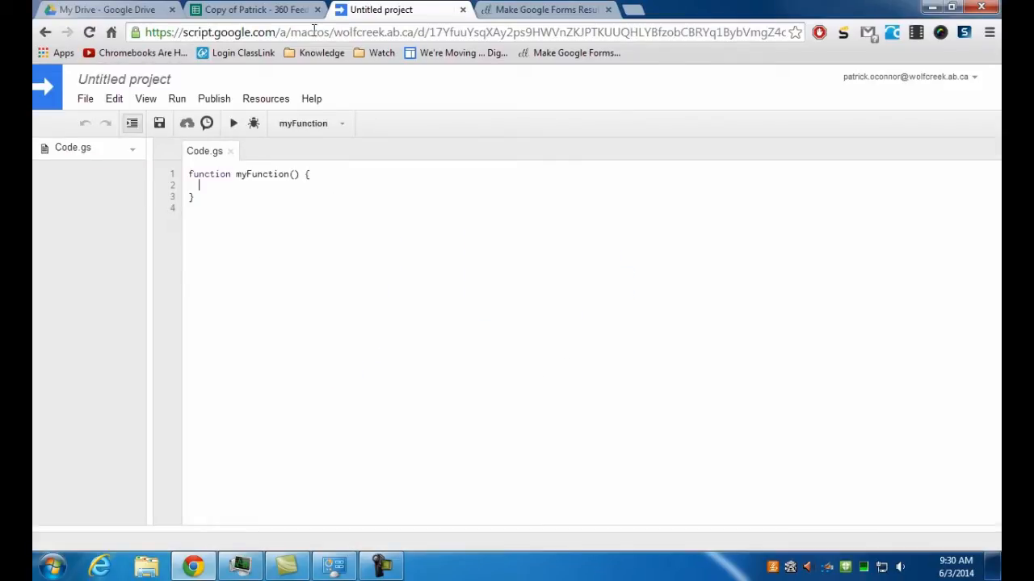
# Copy the article's saveAsDOC script and bring it into the new Code.gs project
pyautogui.click(541, 10)
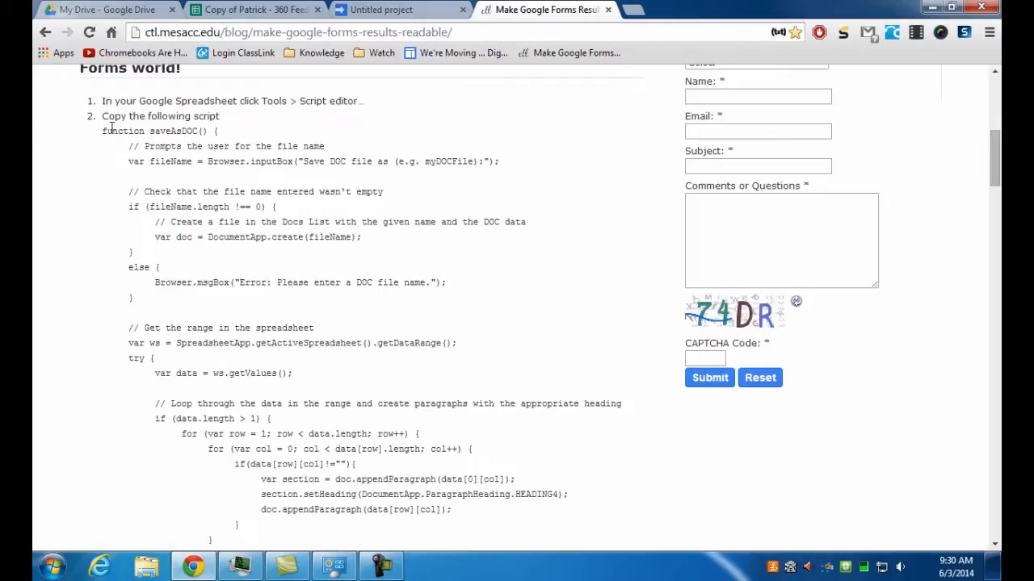
pyautogui.moveTo(107, 116); pyautogui.dragTo(218, 116)
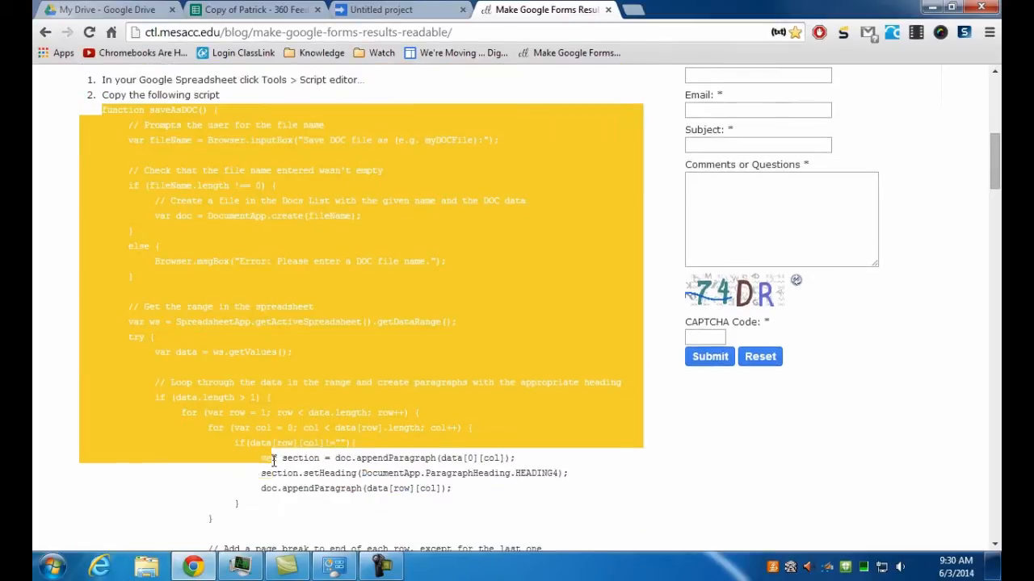
pyautogui.scroll(-3)
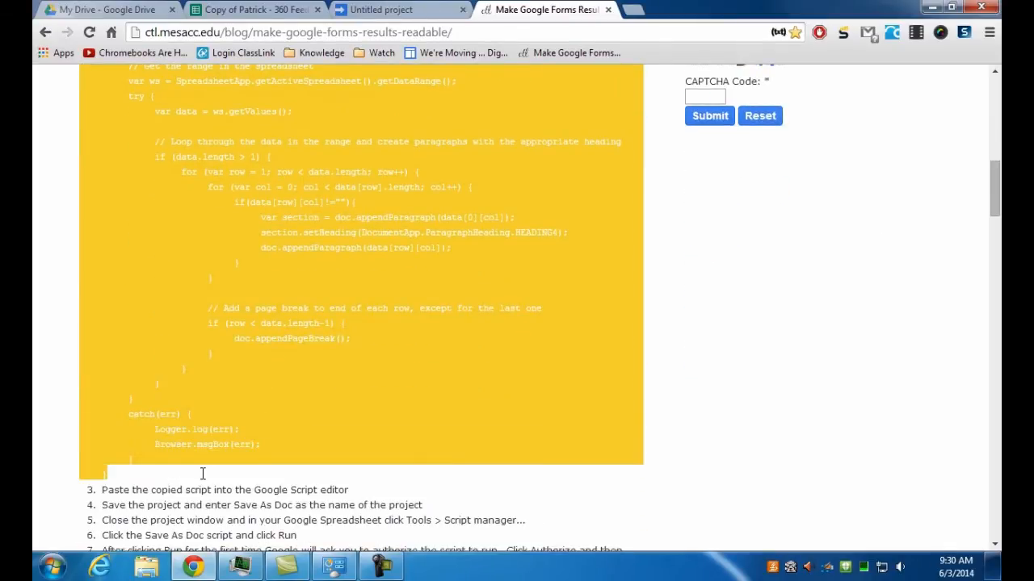
pyautogui.click(396, 10)
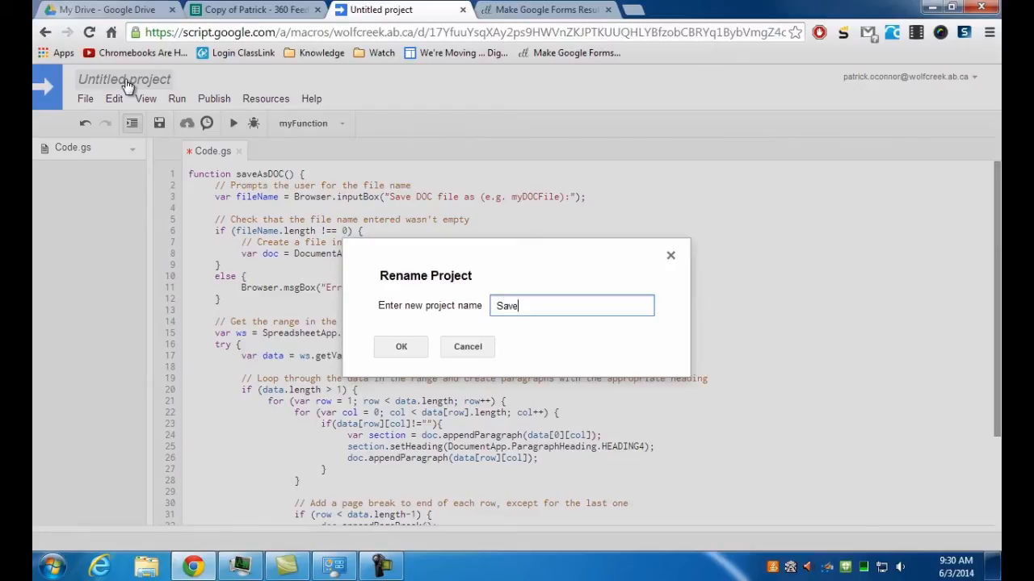
# Name the Apps Script project 'Save DOc' and confirm the rename
pyautogui.write('DOc')
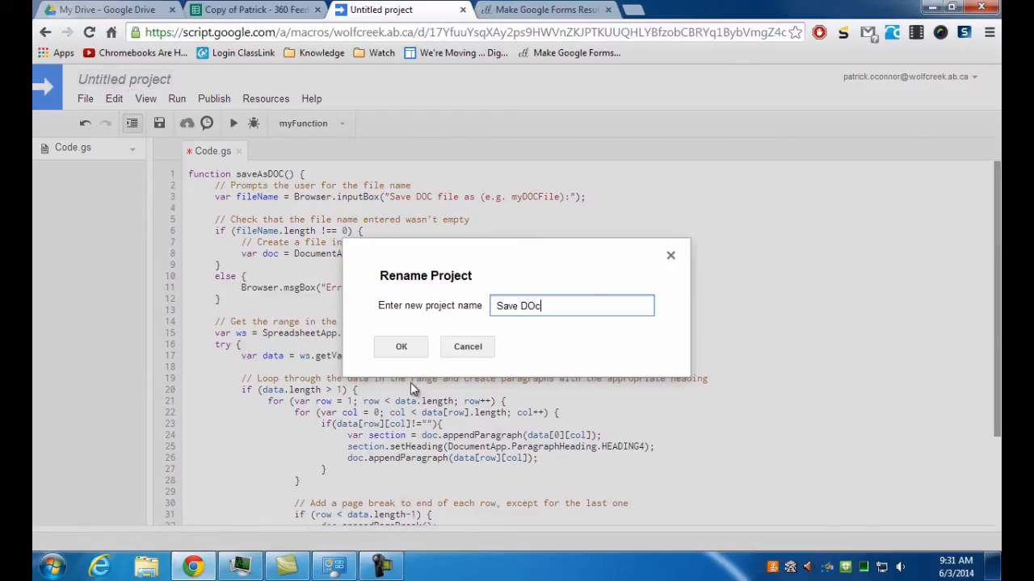
pyautogui.click(401, 346)
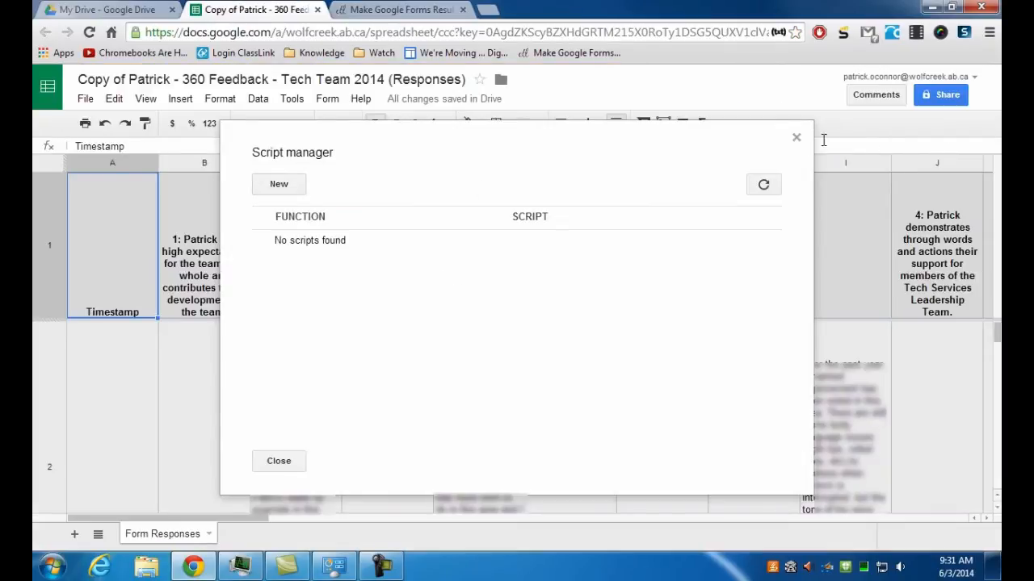
# Refresh the script list, run saveAsDOC and agree to authorize it
pyautogui.click(762, 184)
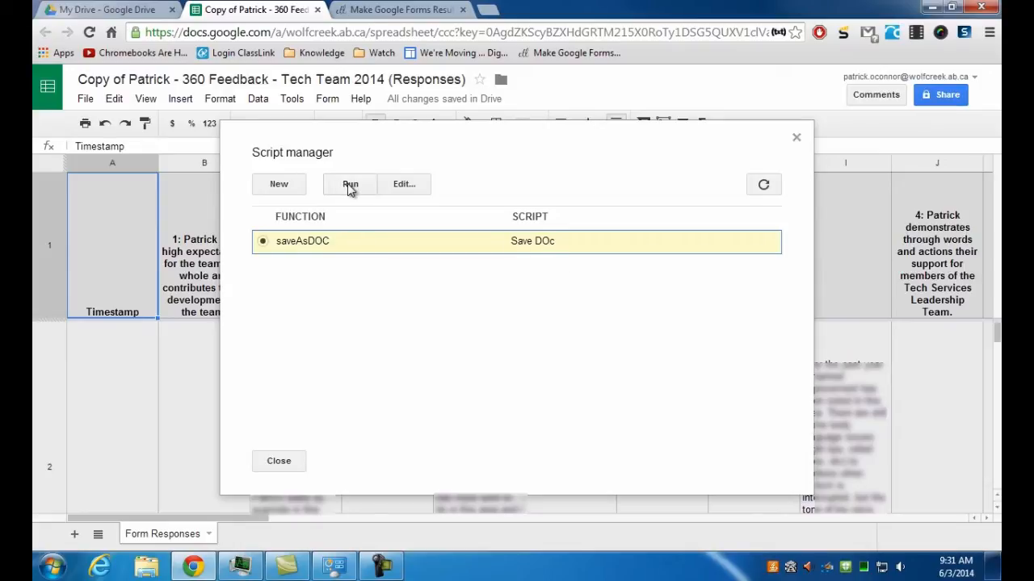
pyautogui.click(349, 184)
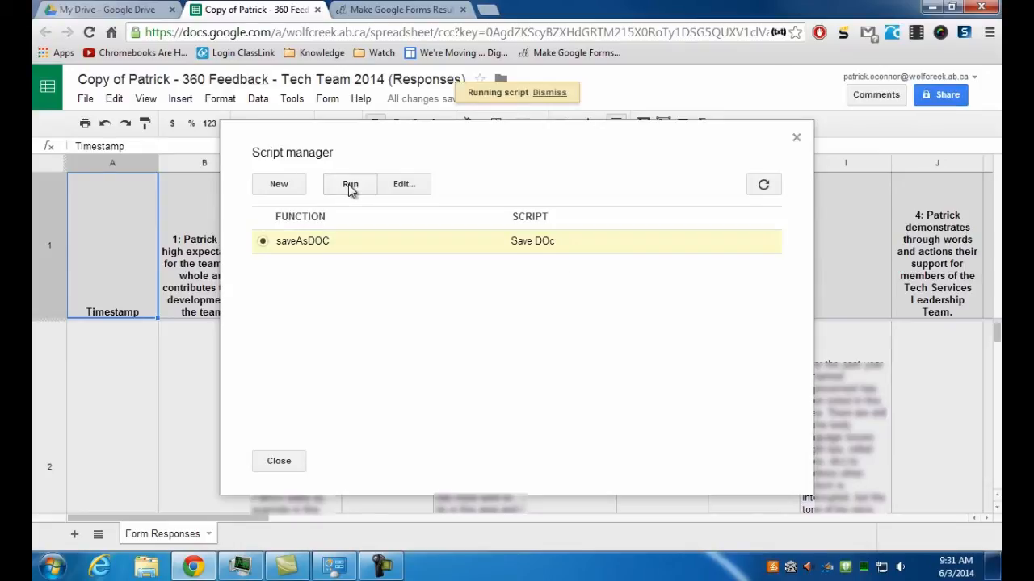
pyautogui.click(349, 184)
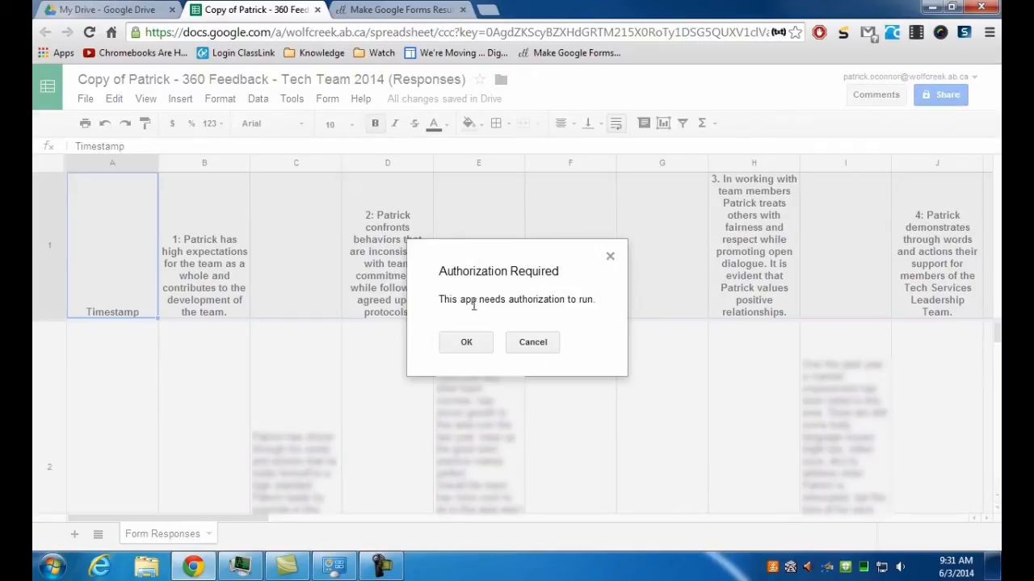
pyautogui.click(465, 342)
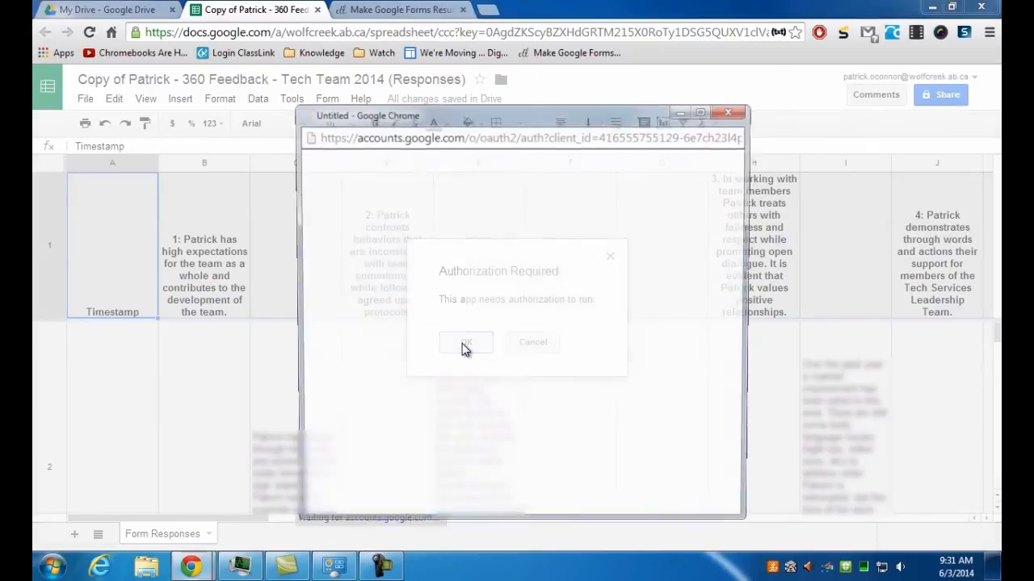
pyautogui.click(465, 342)
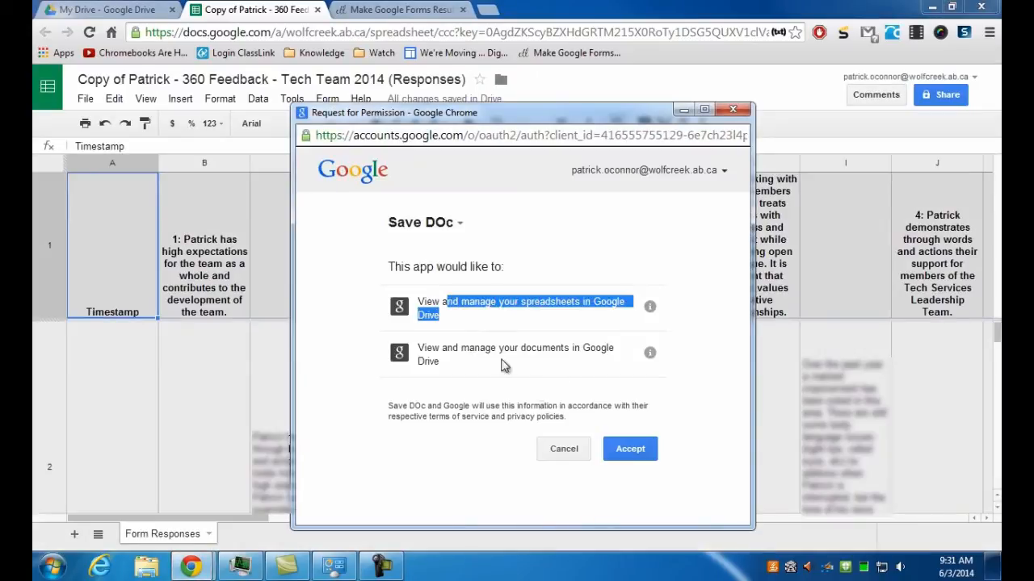
# Accept the Save DOc script's spreadsheet and Drive access permissions
pyautogui.click(630, 449)
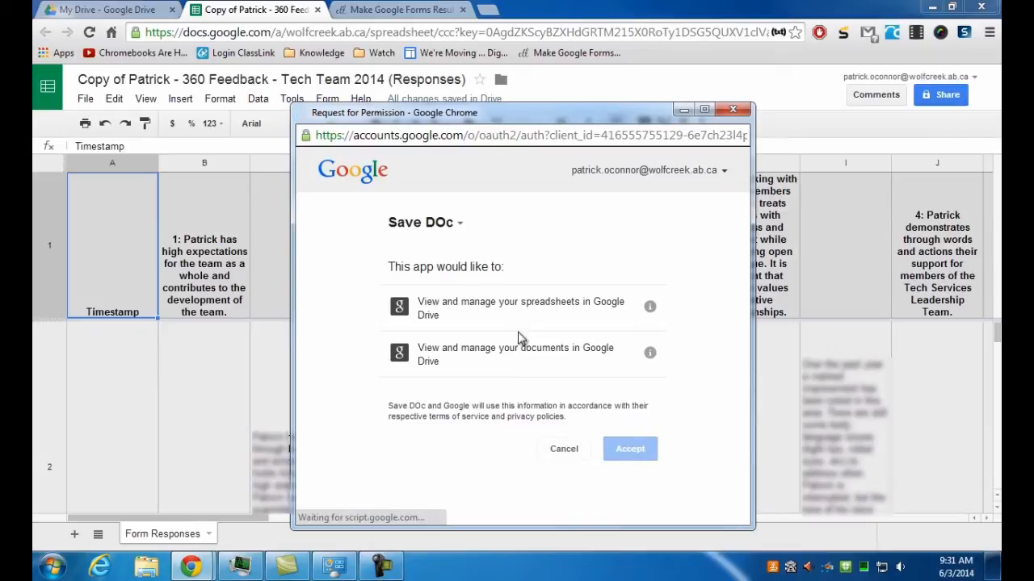
pyautogui.click(630, 449)
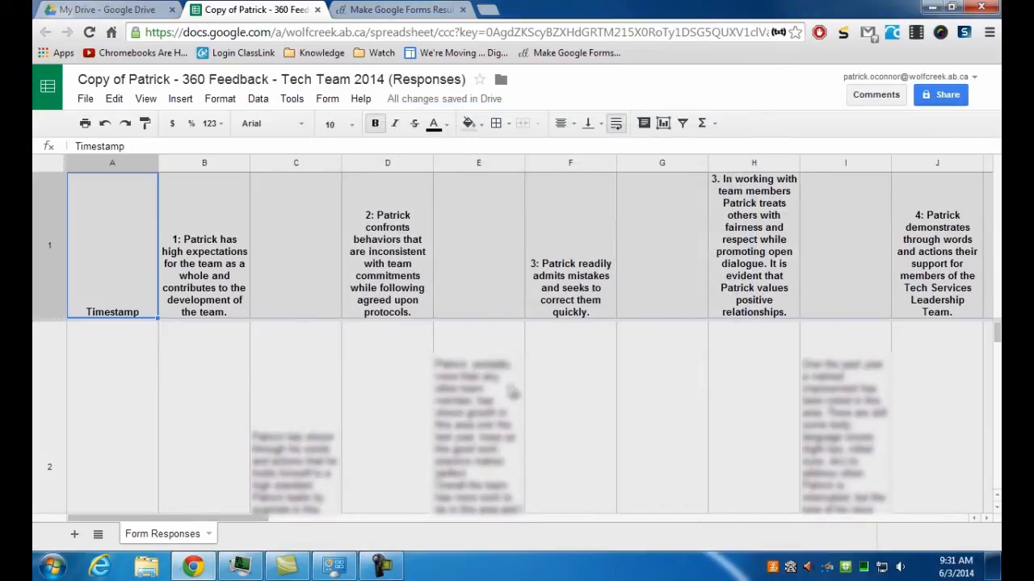
pyautogui.click(291, 98)
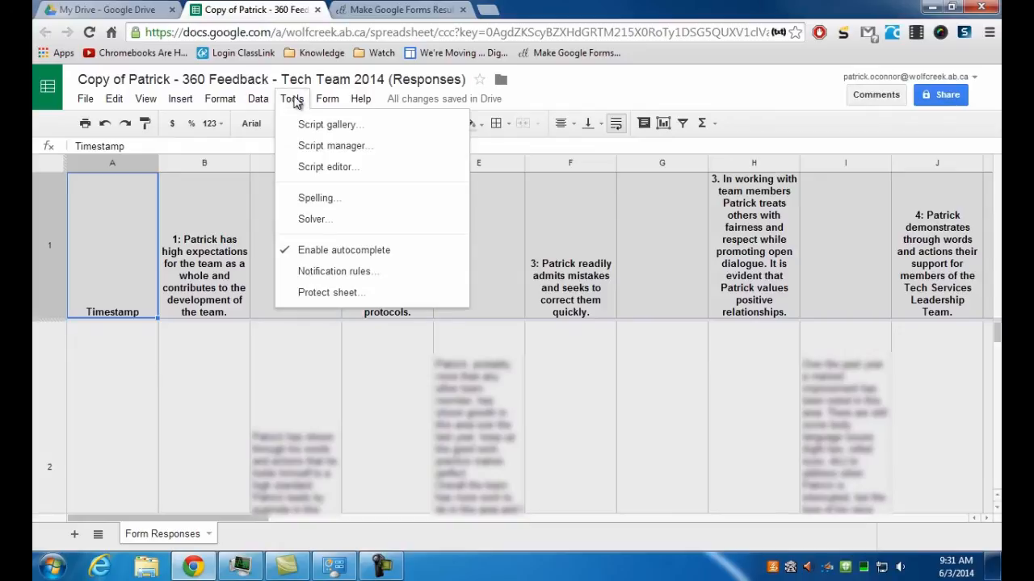
# Rerun saveAsDOC and export the responses to a Doc named 'My 360 Results 2014'
pyautogui.click(336, 145)
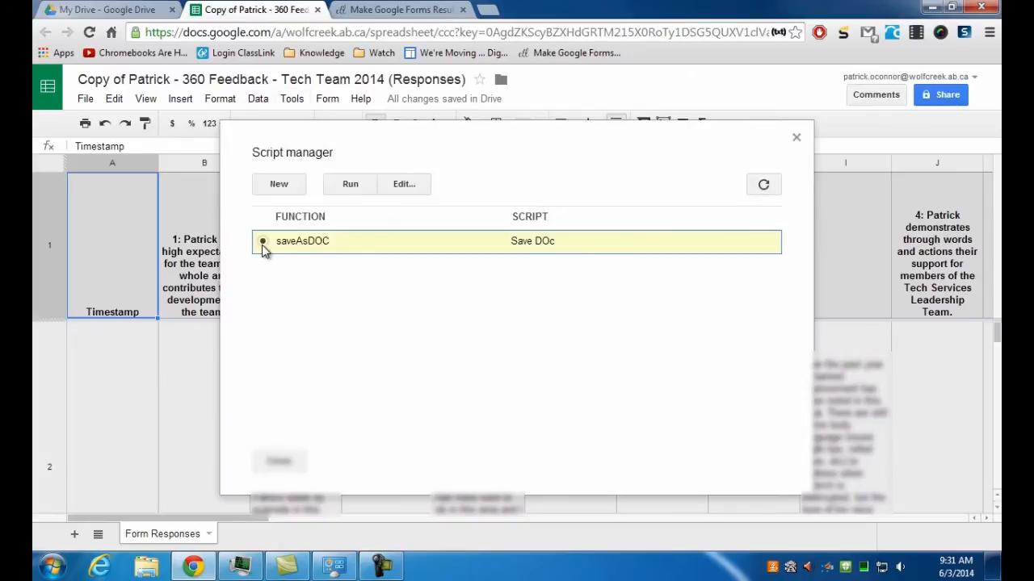
pyautogui.click(348, 184)
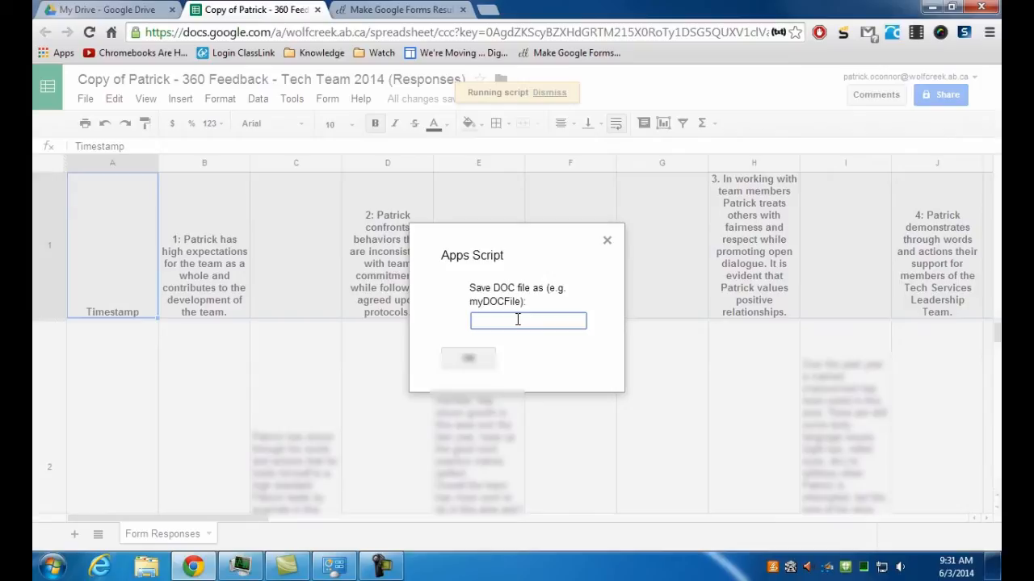
pyautogui.write('My 360')
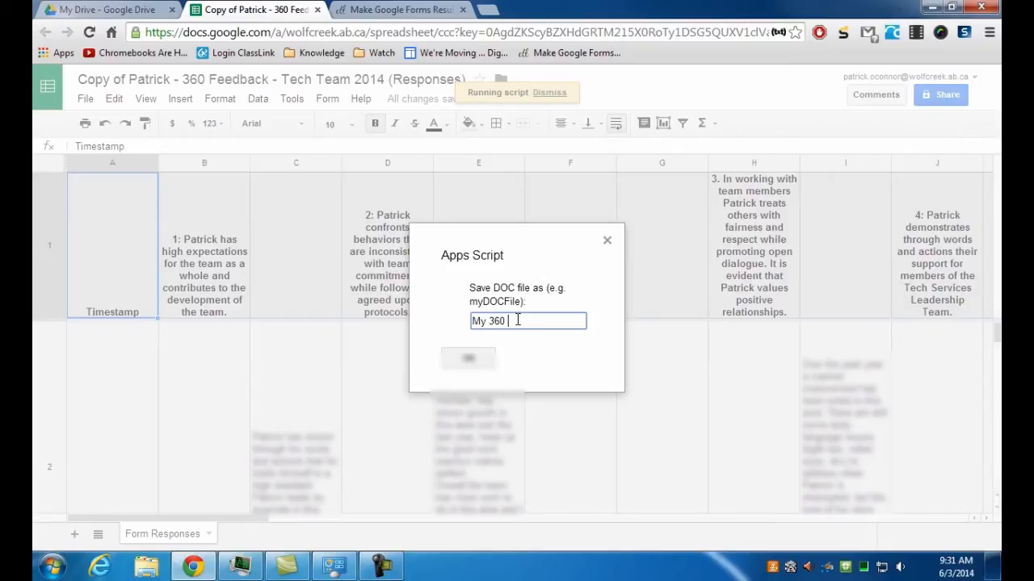
pyautogui.write('Results')
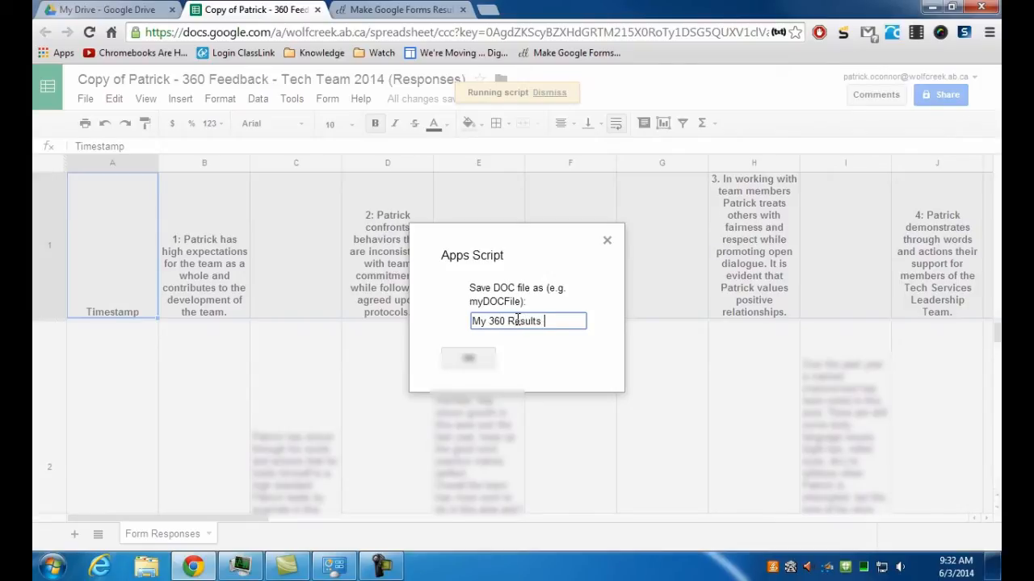
pyautogui.write('2014')
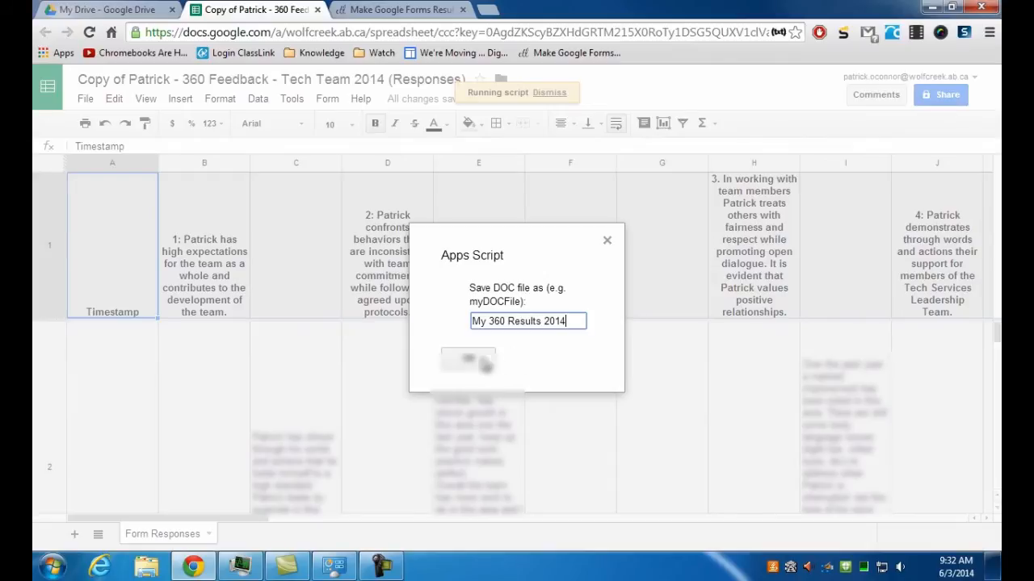
pyautogui.click(466, 361)
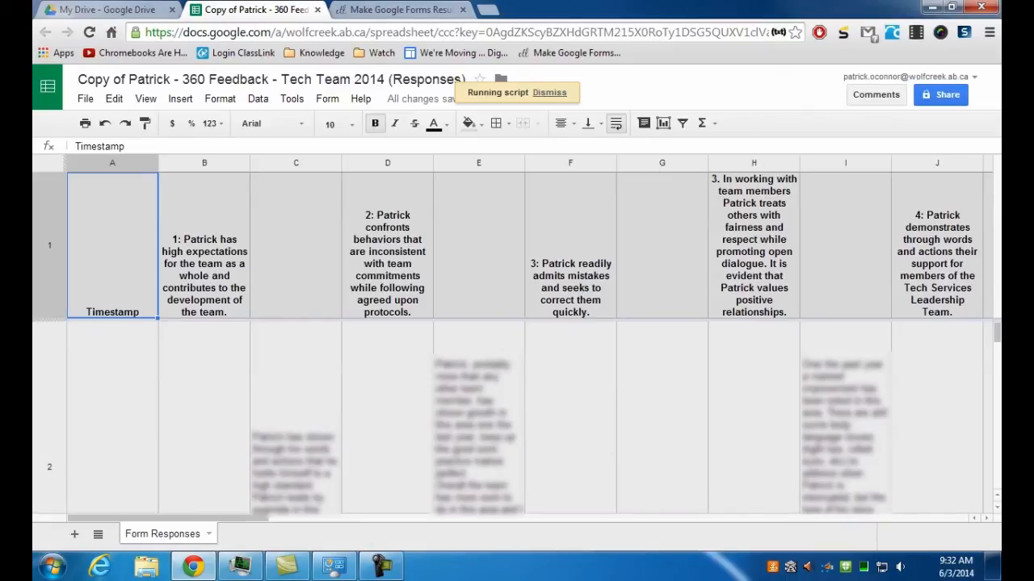
pyautogui.moveTo(723, 8)
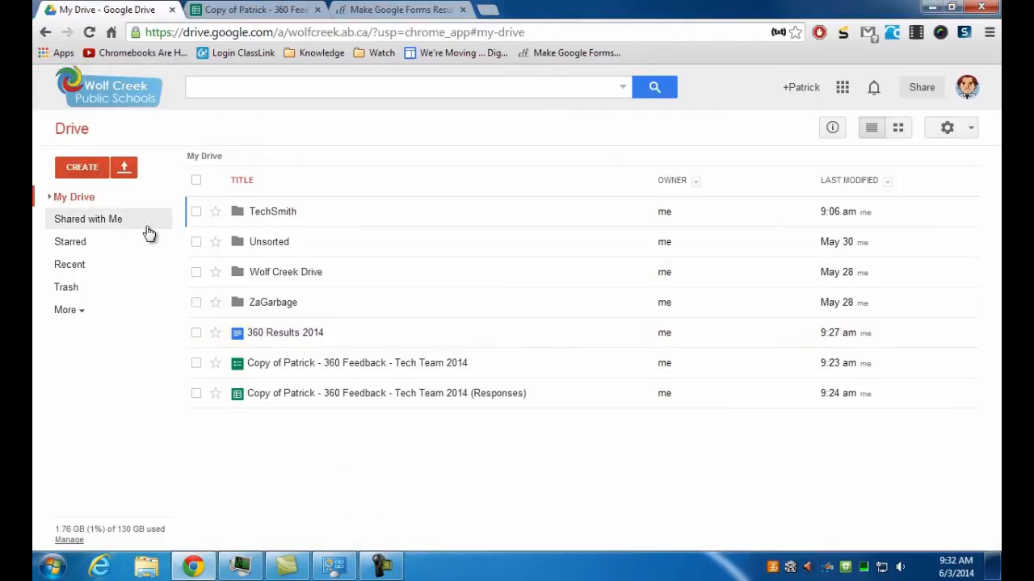
# View the 360 Results 2014 document's first question heading and response paragraph
pyautogui.click(284, 332)
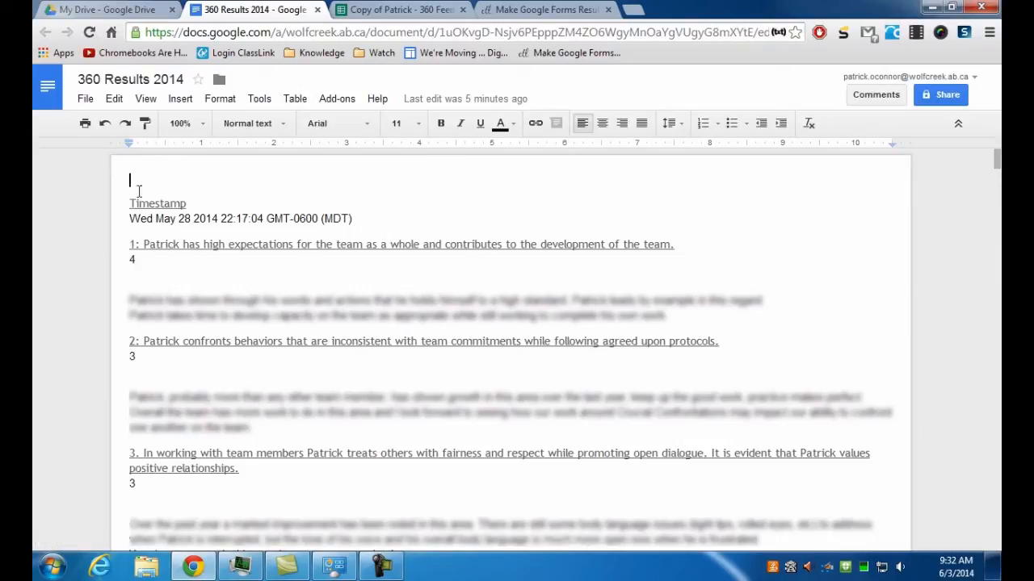
pyautogui.scroll(-3)
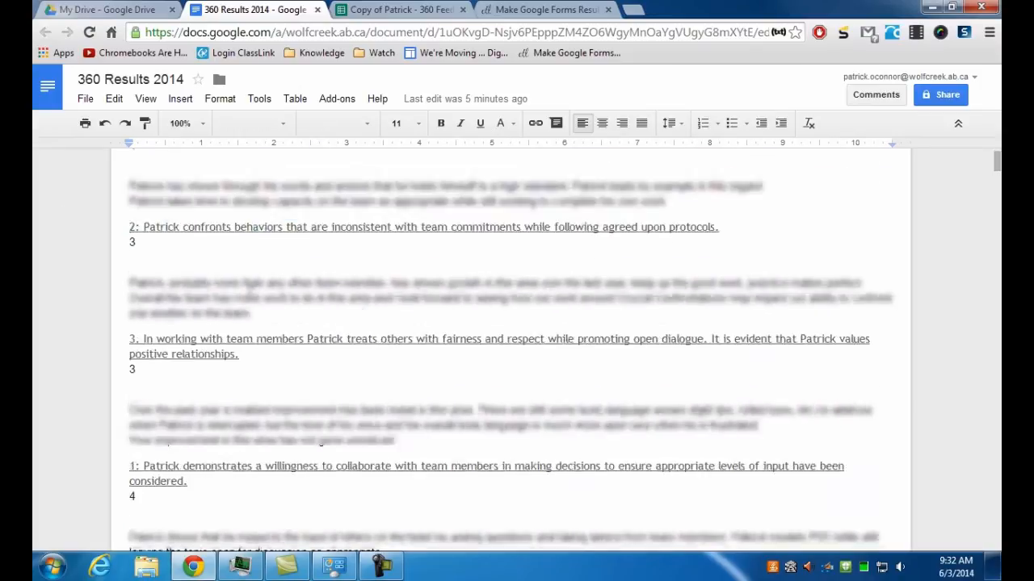
pyautogui.scroll(-3)
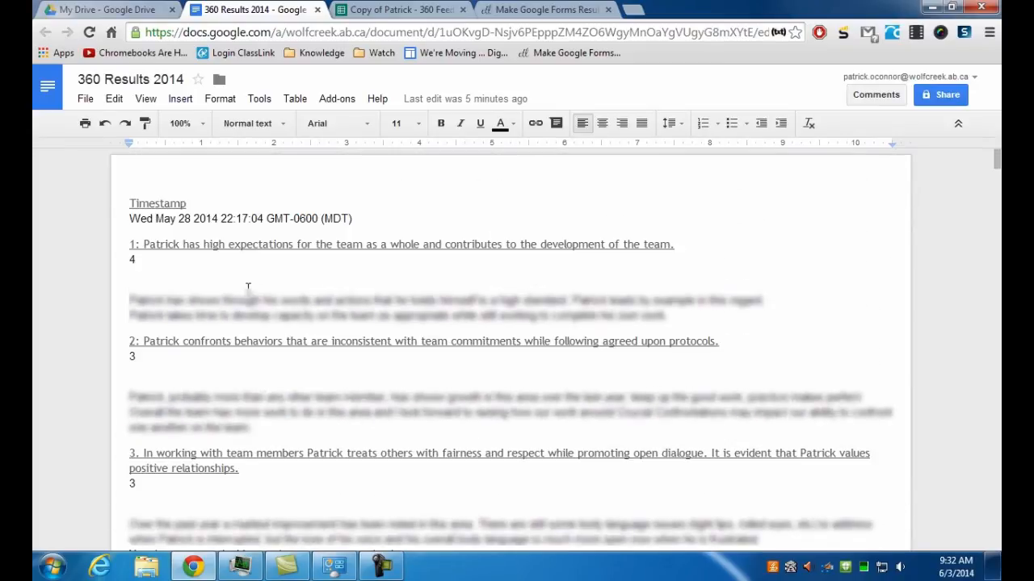
pyautogui.tripleClick(400, 244)
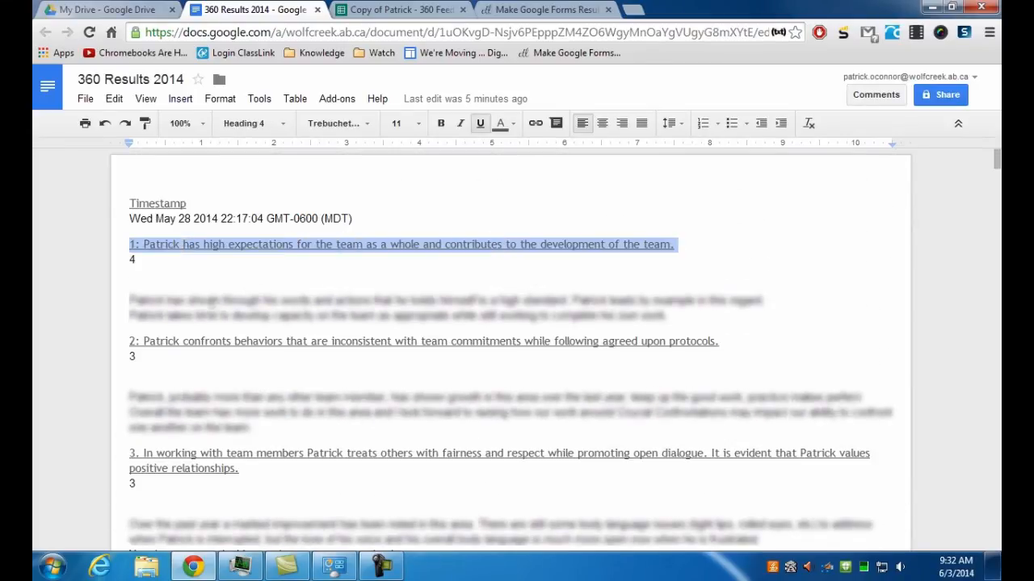
pyautogui.click(137, 260)
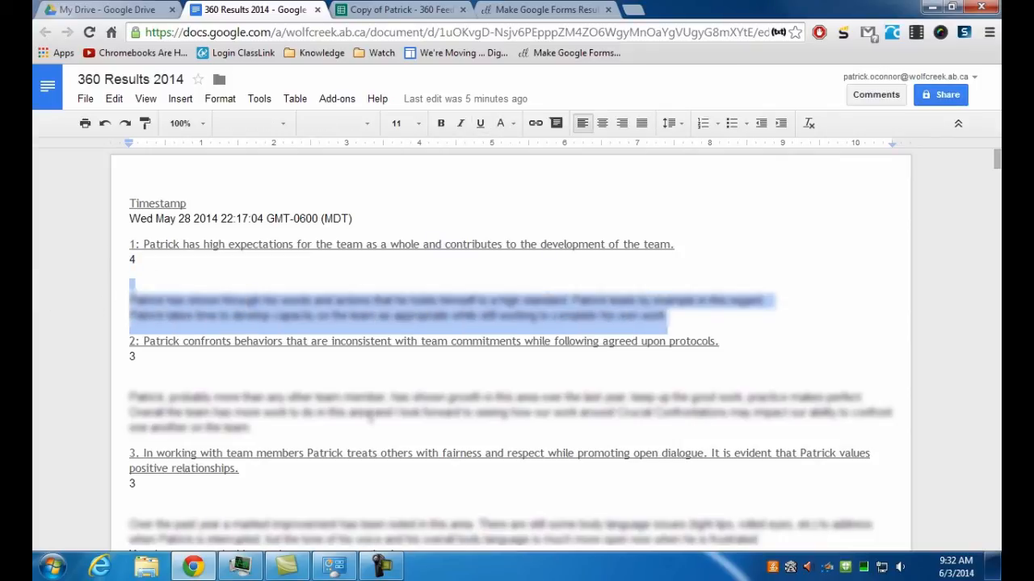
# Scroll through the remaining exported responses, then return to the spreadsheet
pyautogui.scroll(-3)
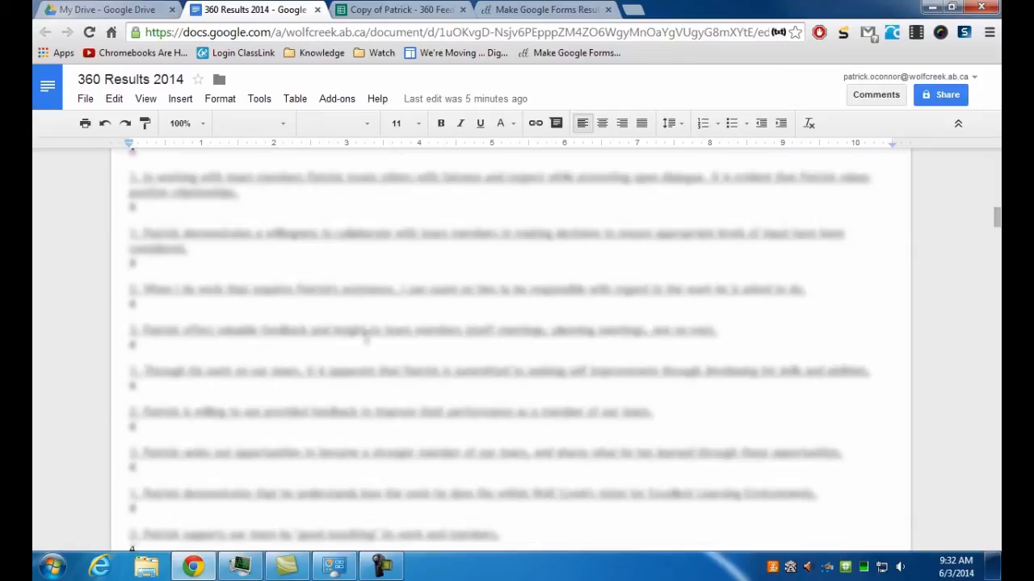
pyautogui.scroll(-3)
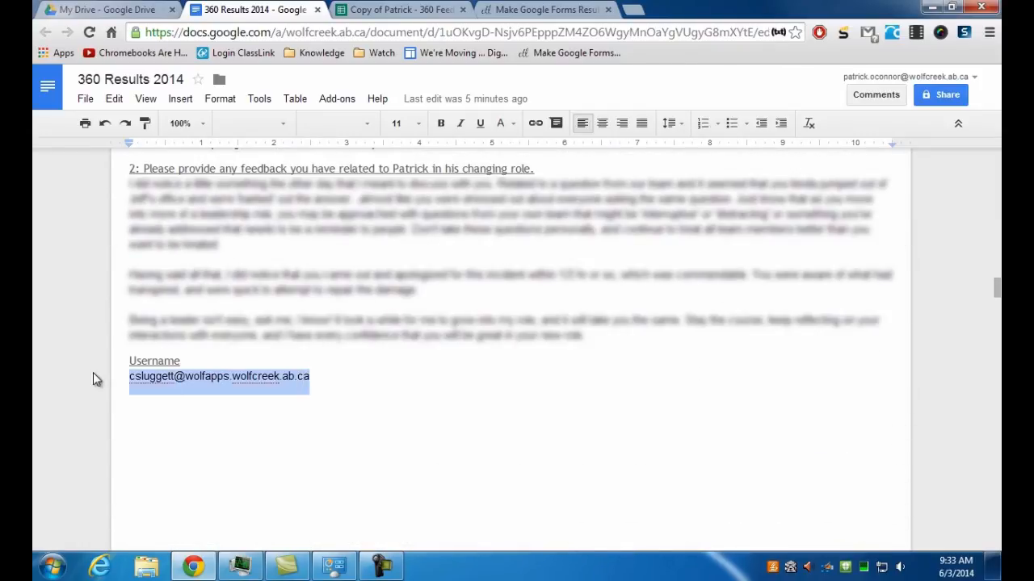
pyautogui.scroll(-3)
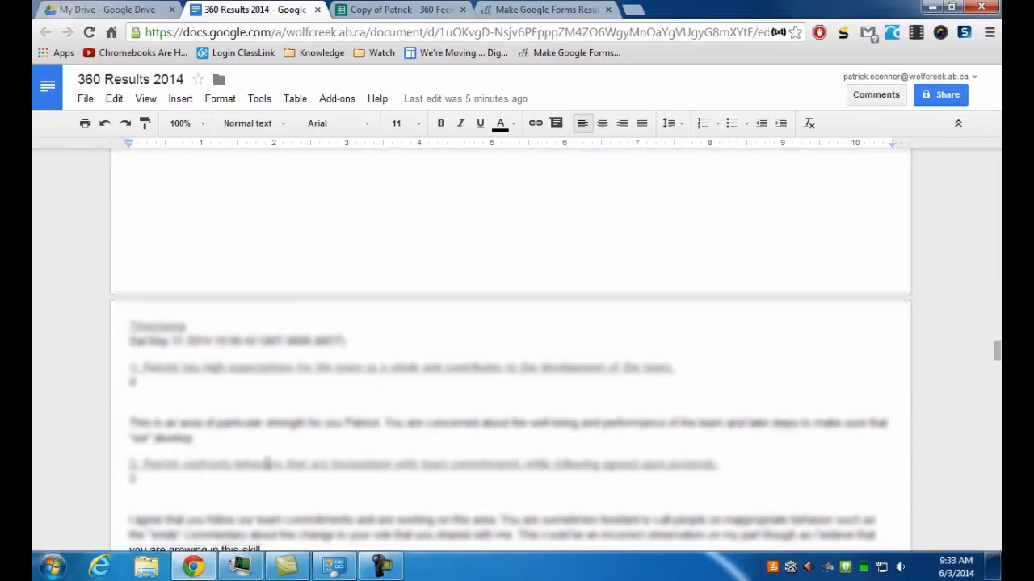
pyautogui.click(399, 10)
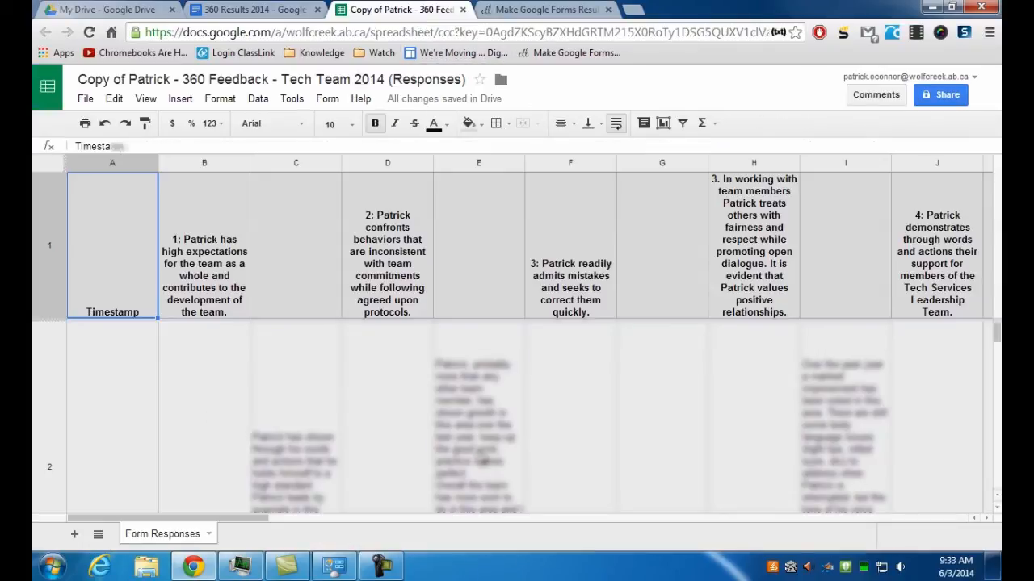
pyautogui.click(478, 417)
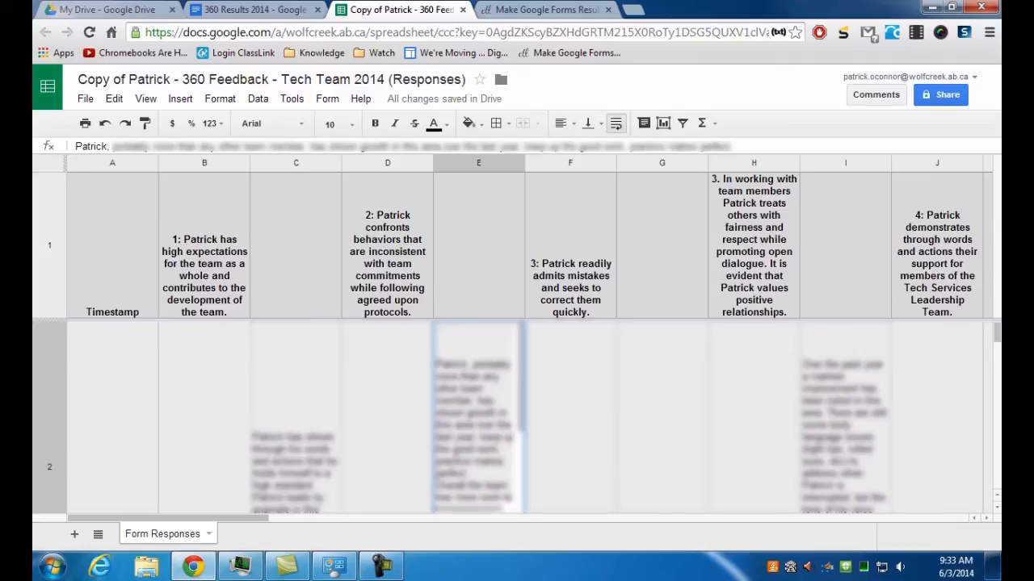
pyautogui.click(570, 246)
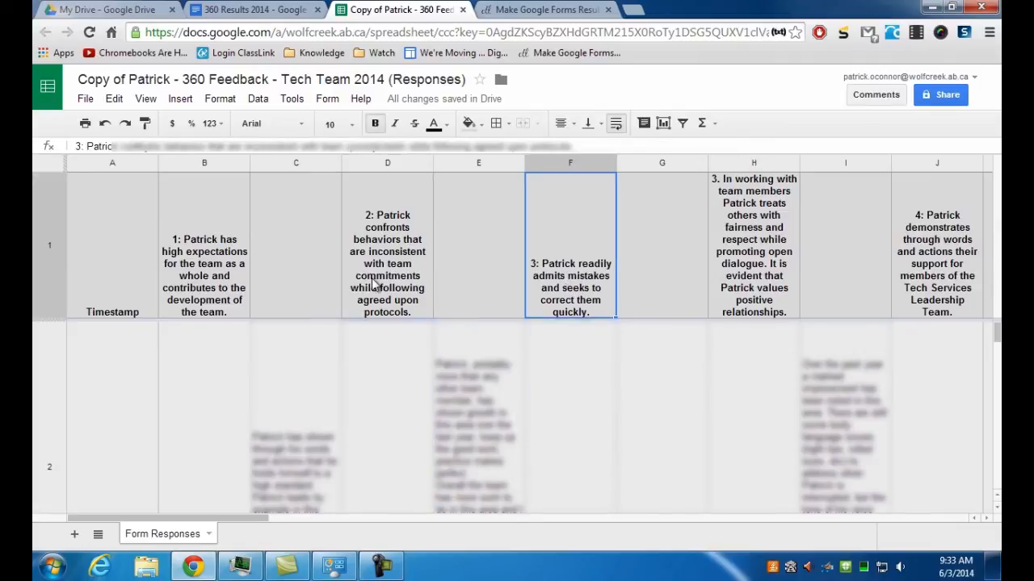
pyautogui.click(387, 246)
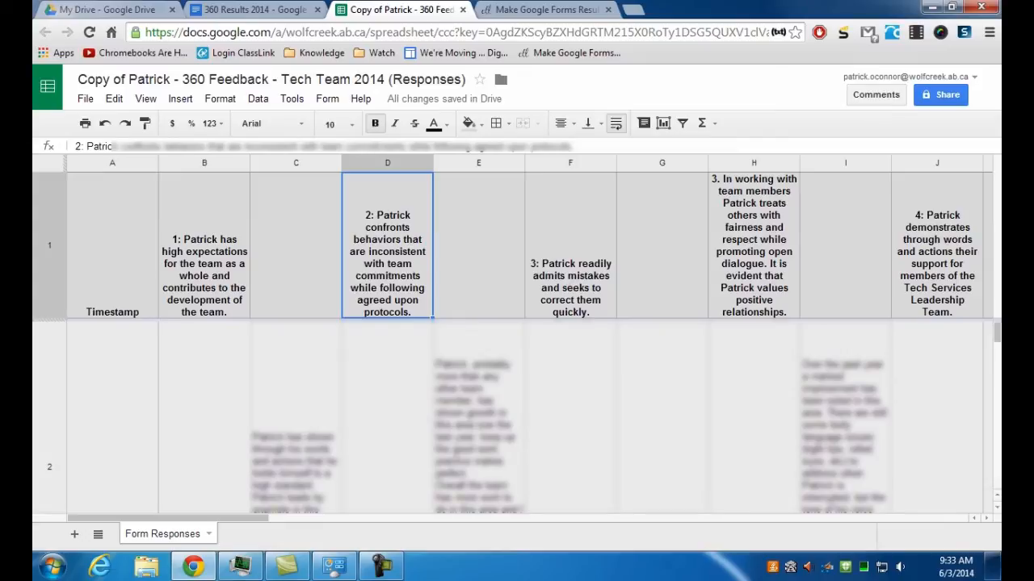